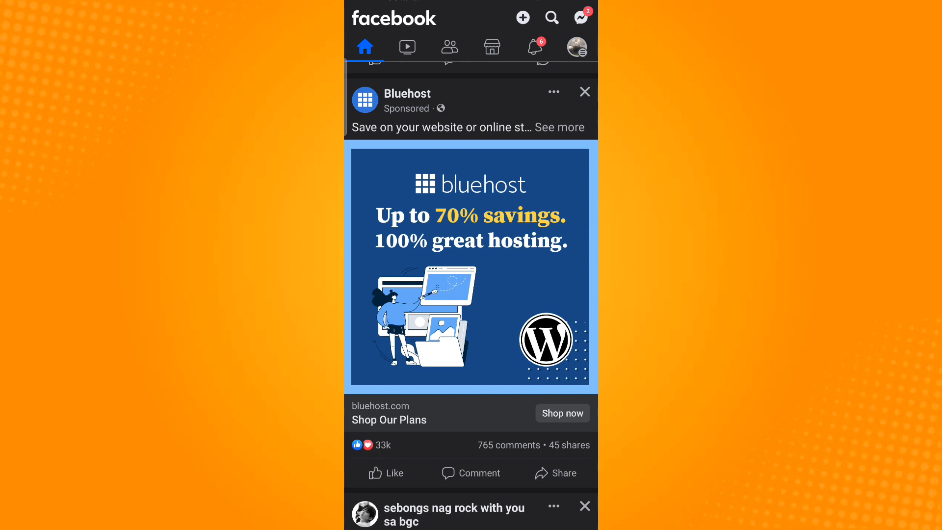
# Step: Reach Settings & privacy from the Facebook profile menu
pyautogui.click(574, 48)
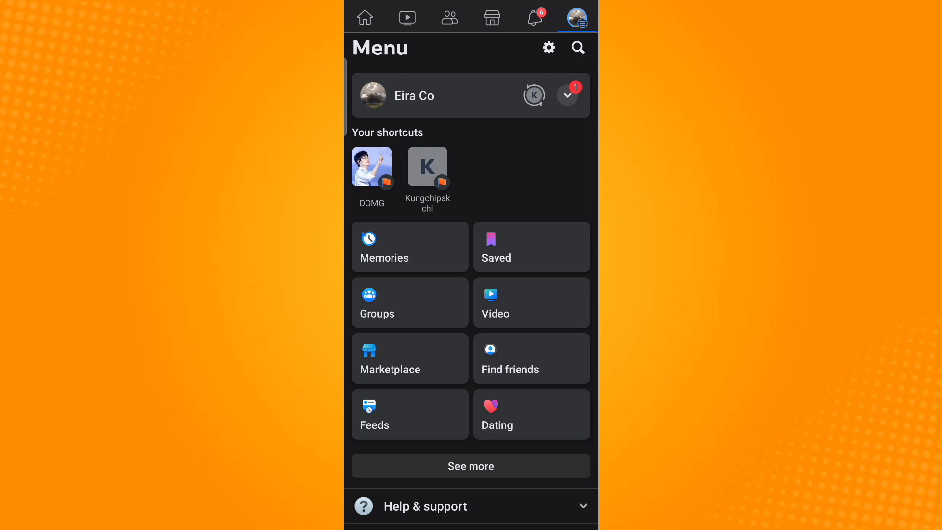
pyautogui.click(548, 47)
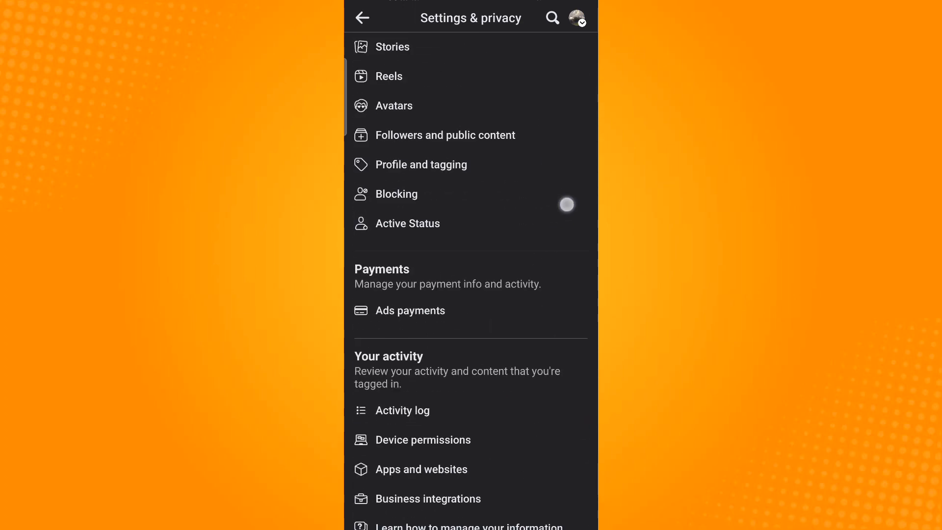
# Step: Go to Off-Facebook activity under Your information
pyautogui.scroll(-3)
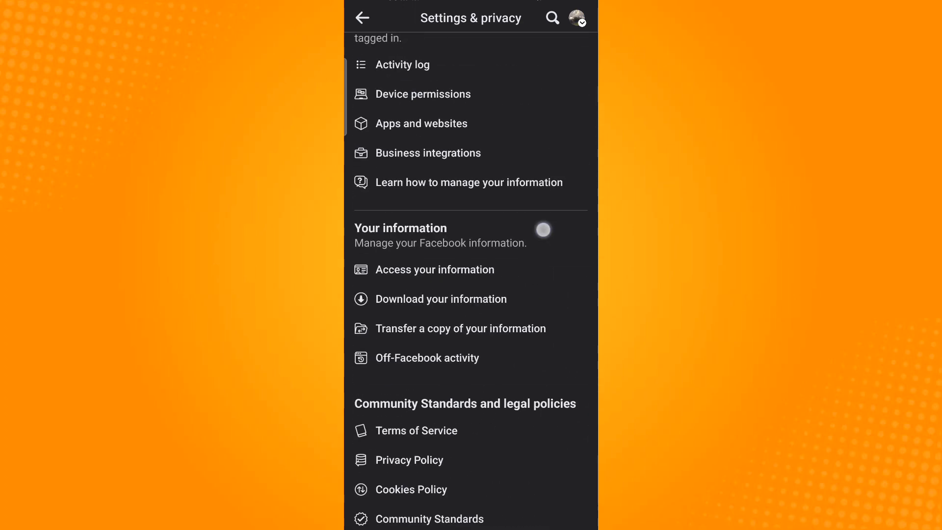
pyautogui.scroll(3)
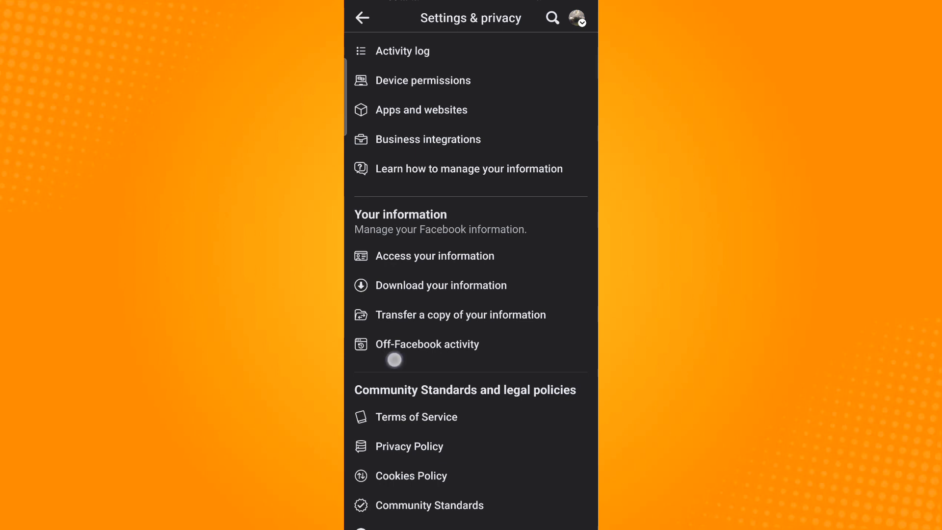
pyautogui.click(427, 343)
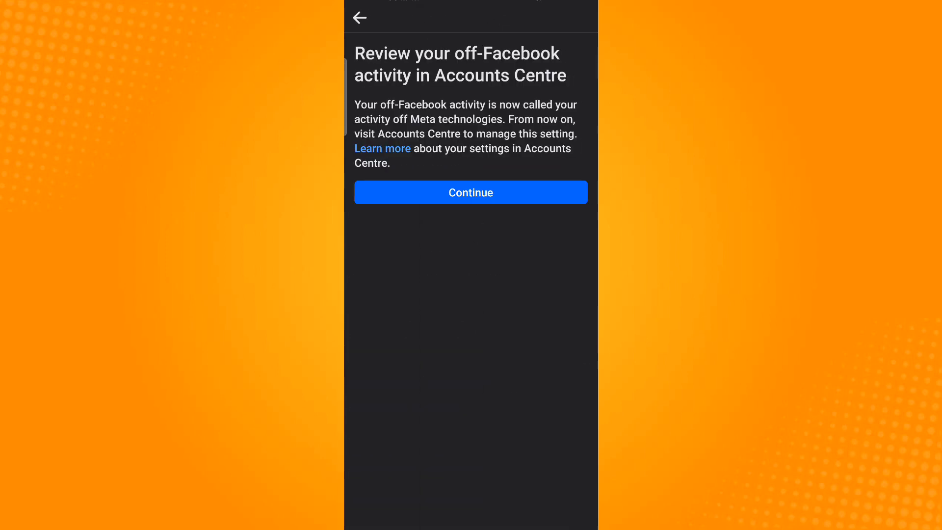
# Step: Continue to Accounts Centre and clear all previous off-Meta activity
pyautogui.click(470, 193)
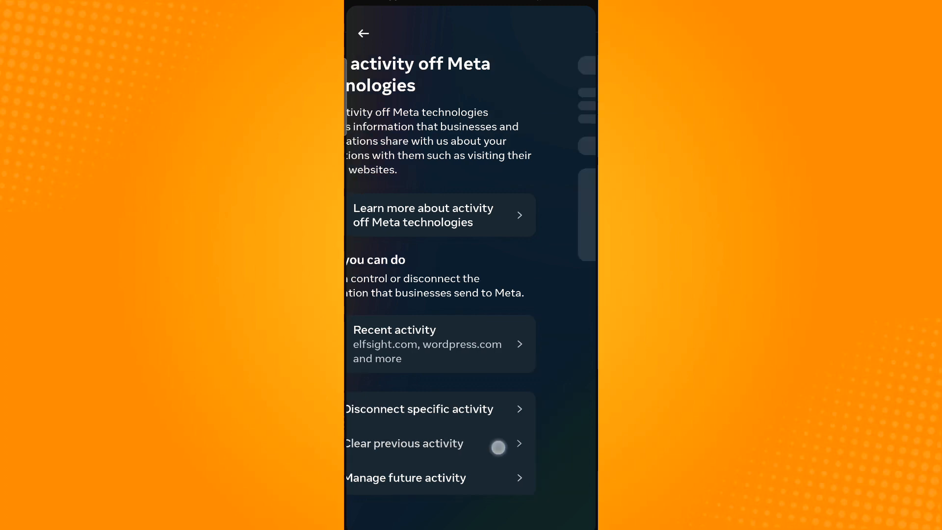
pyautogui.click(438, 444)
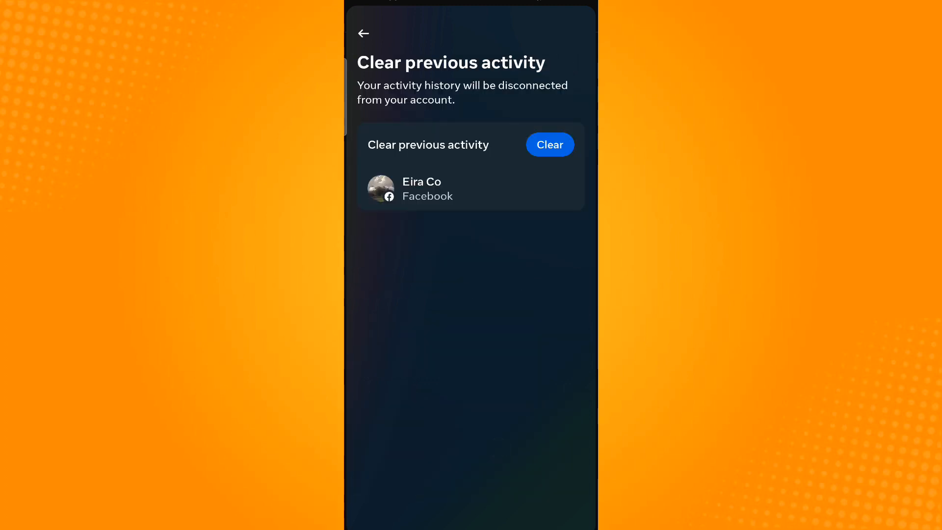
pyautogui.click(549, 145)
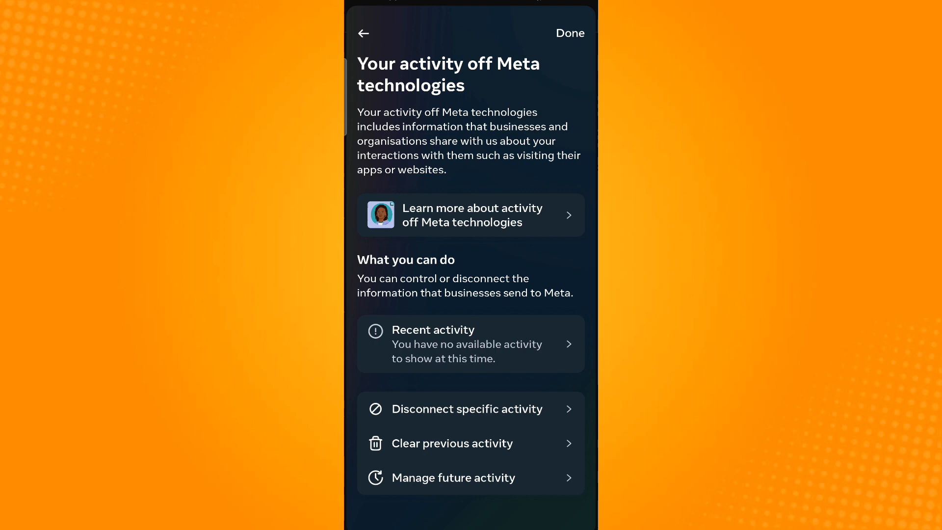
# Step: Choose Disconnect future activity under Manage future activity and continue to its summary
pyautogui.click(453, 478)
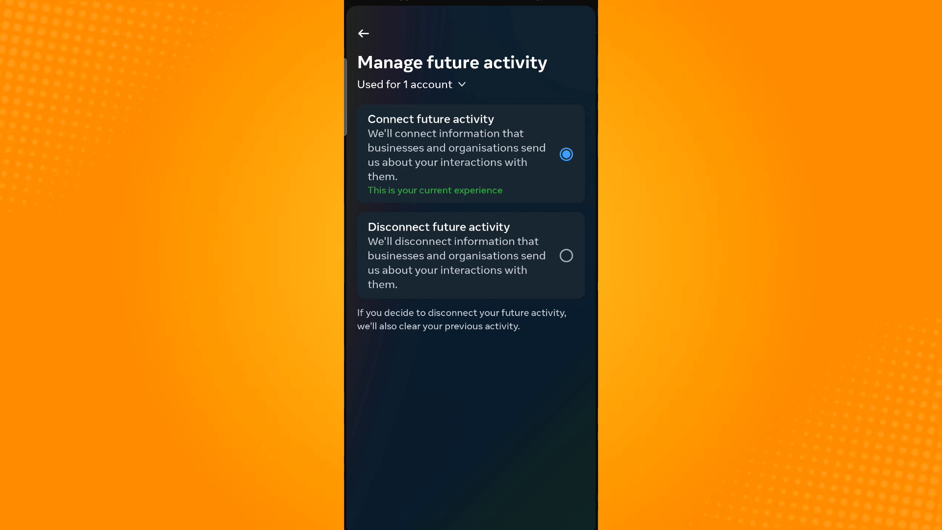
pyautogui.click(565, 255)
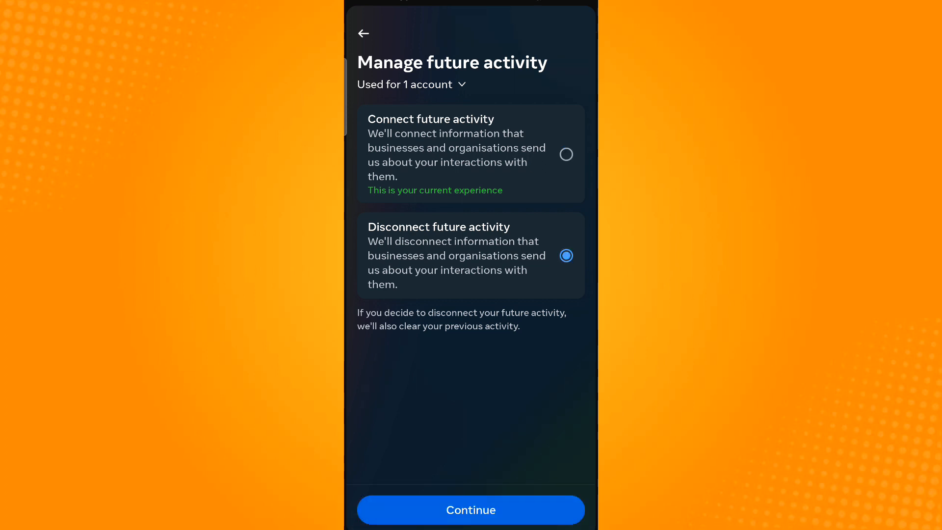
pyautogui.click(471, 509)
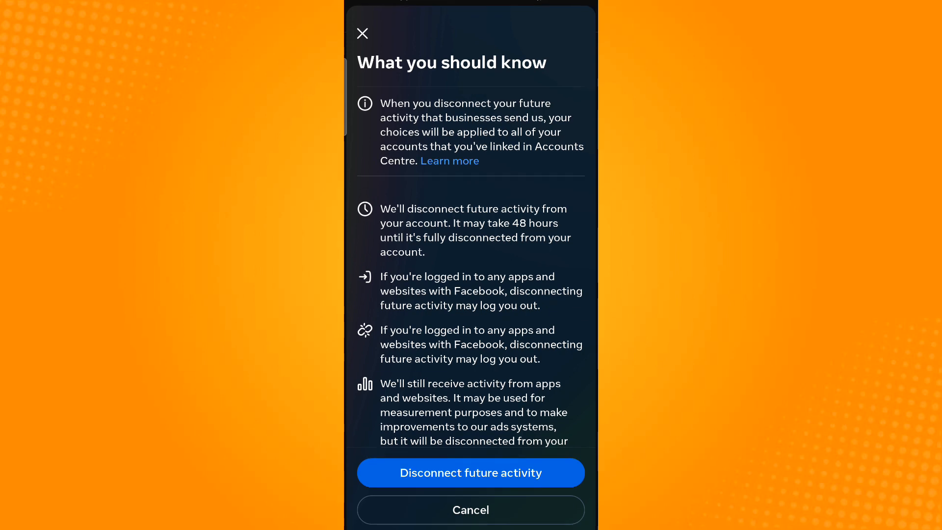